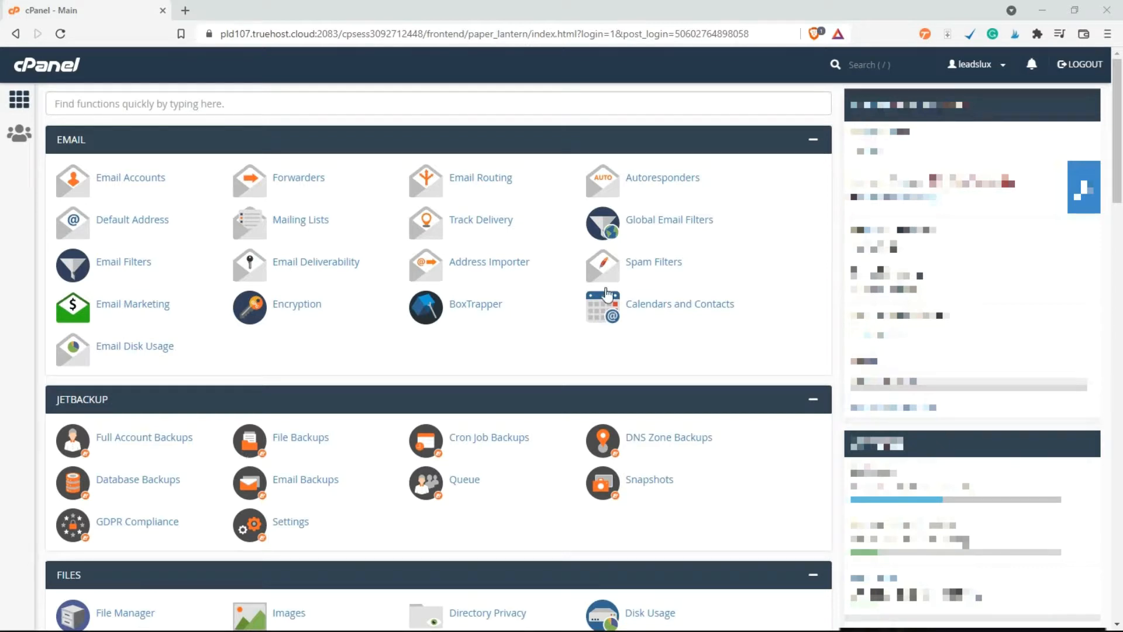
pyautogui.moveTo(684, 341)
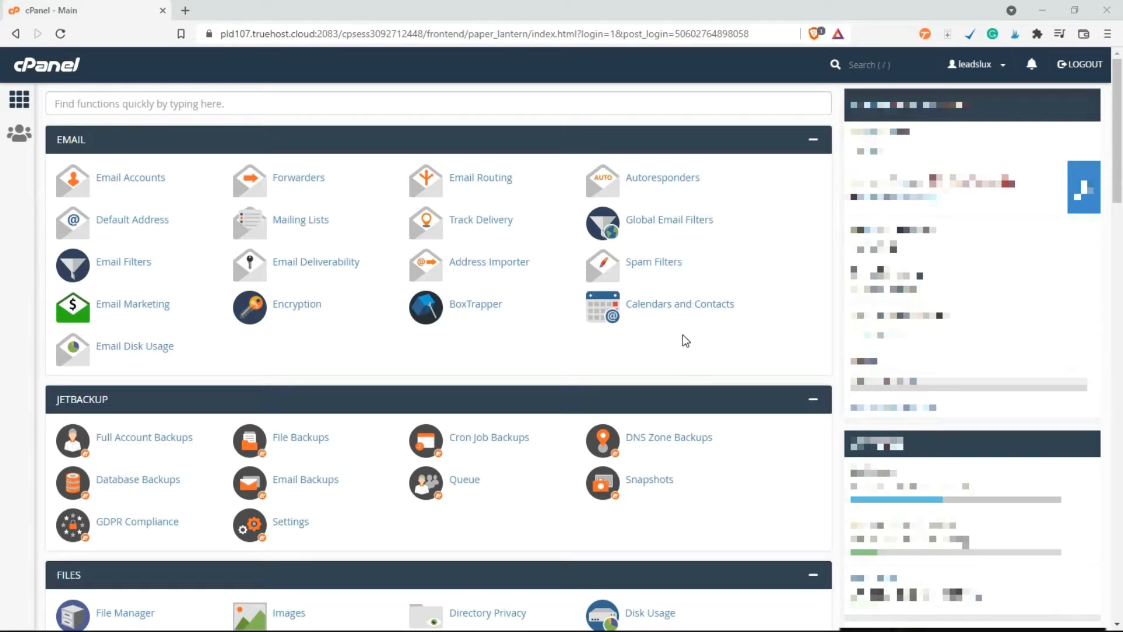
pyautogui.moveTo(684, 337)
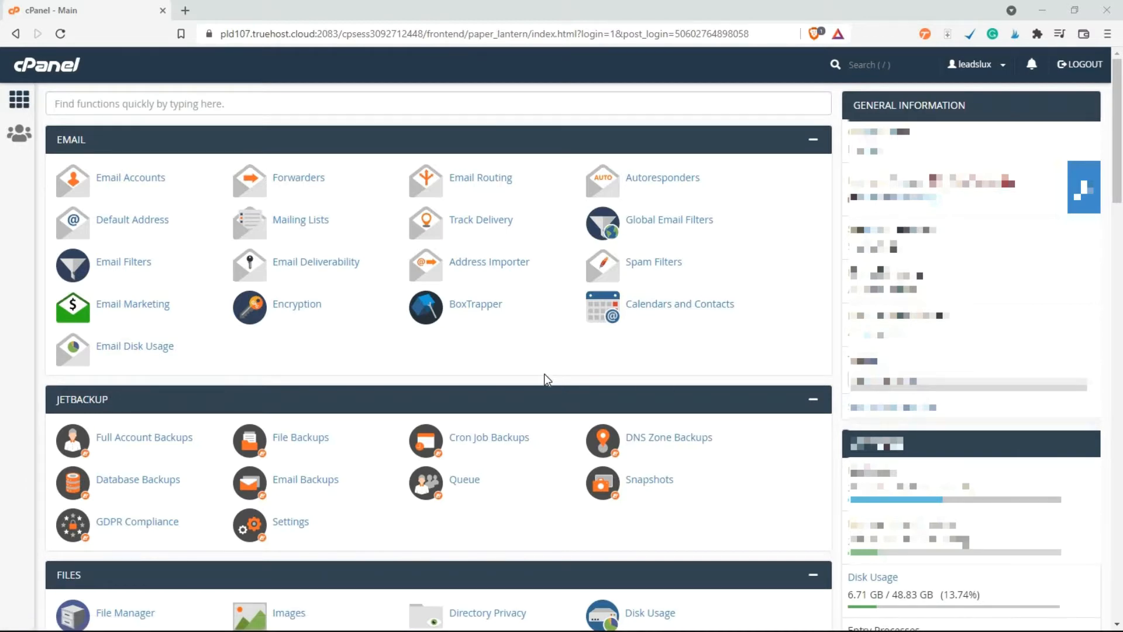
# - Find the Let's Encrypt SSL tool by searching 'lets' and open it from the Security results
pyautogui.scroll(-3)
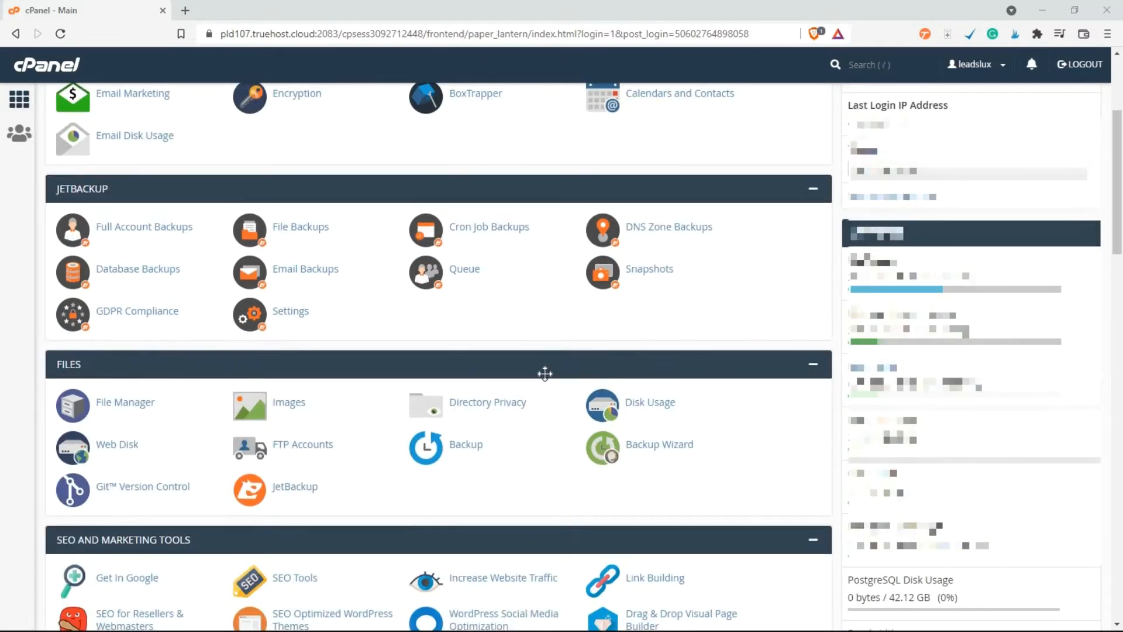
pyautogui.scroll(-3)
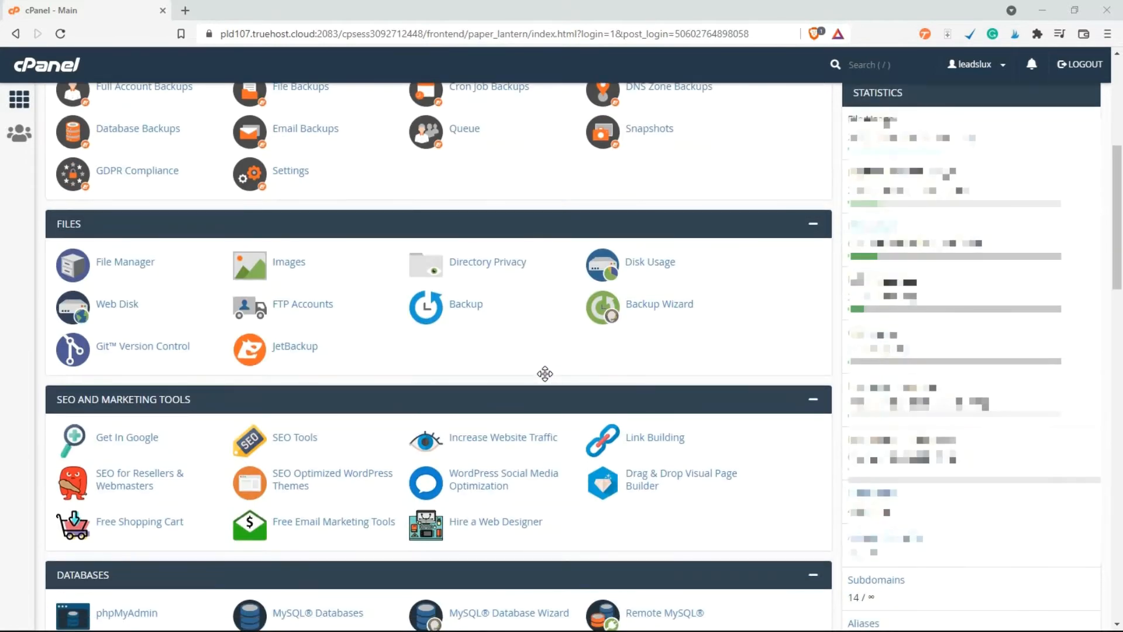
pyautogui.scroll(-3)
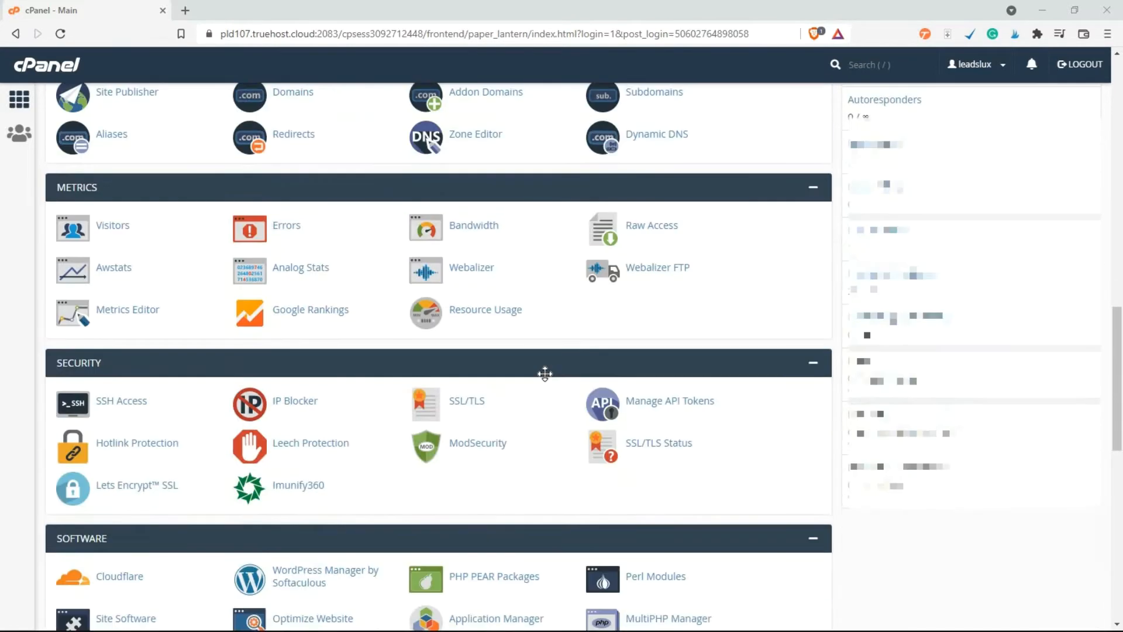
pyautogui.scroll(-3)
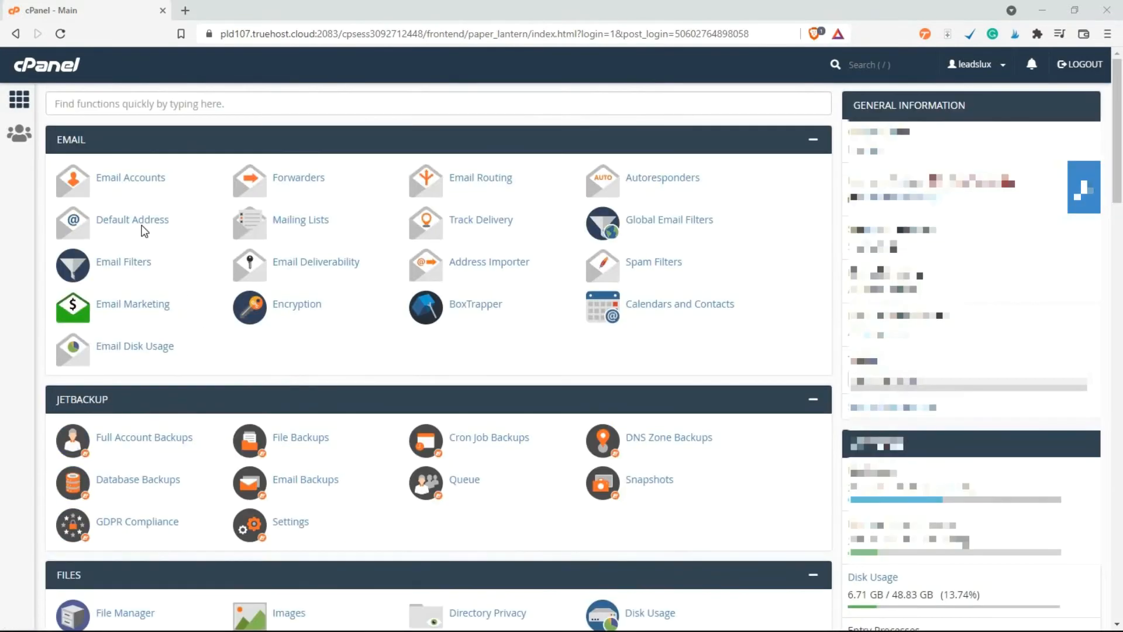
pyautogui.click(437, 104)
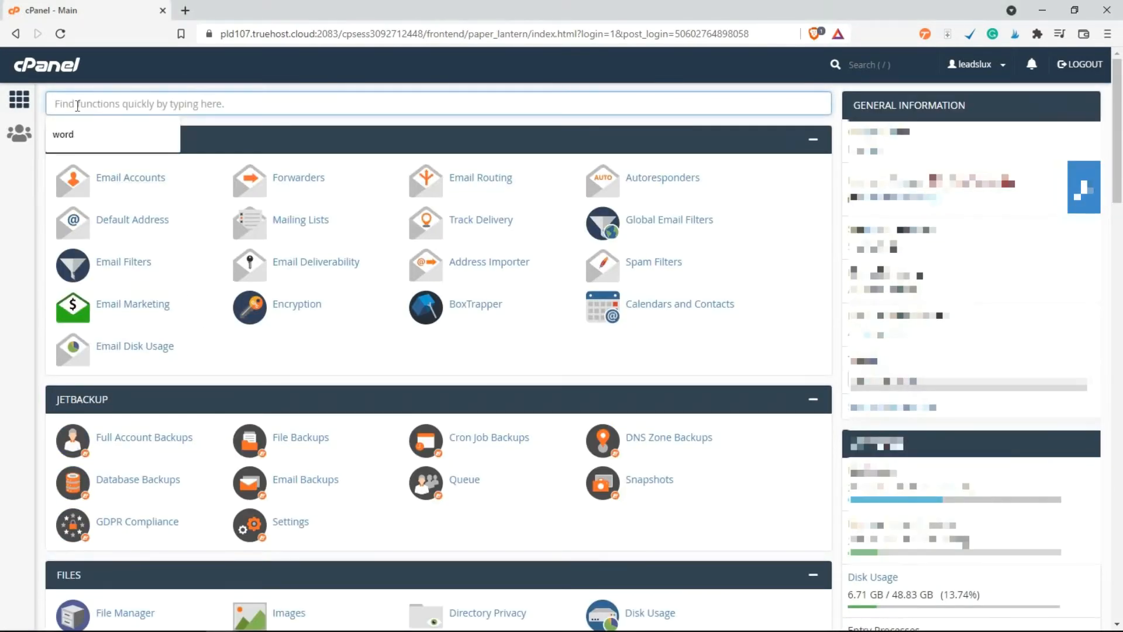
pyautogui.write('lets')
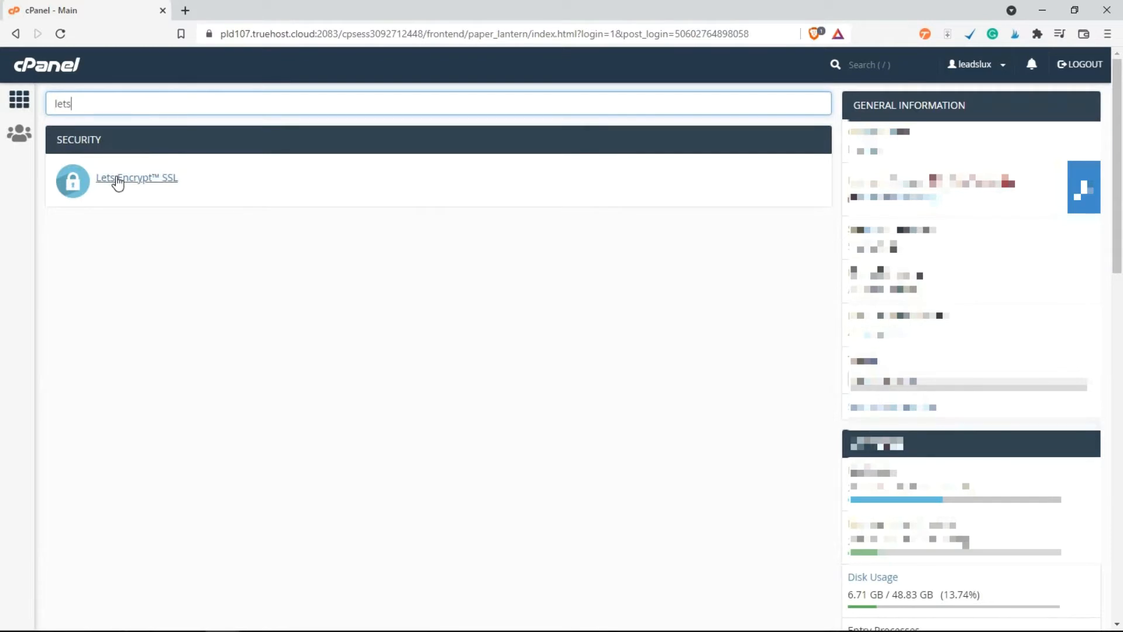
pyautogui.click(136, 178)
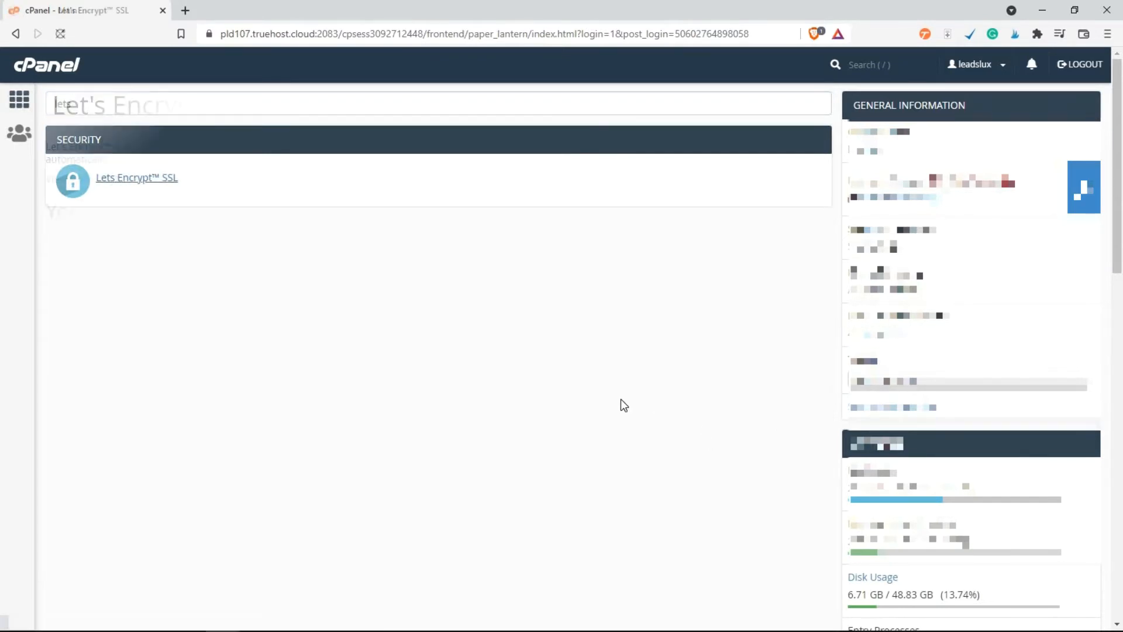
pyautogui.click(136, 177)
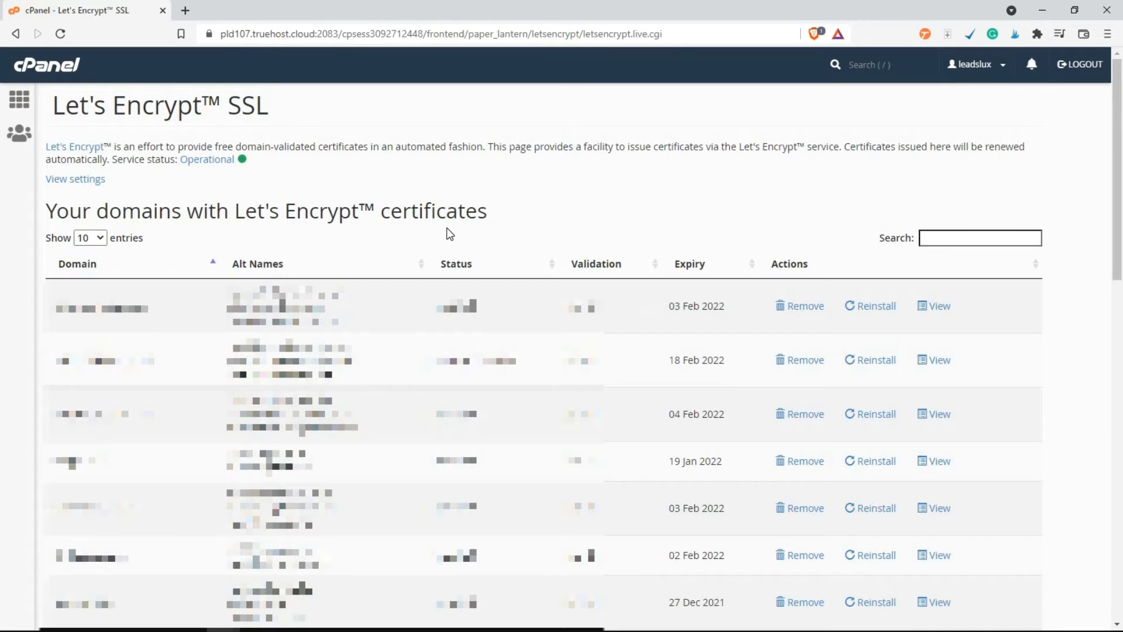
pyautogui.moveTo(462, 217)
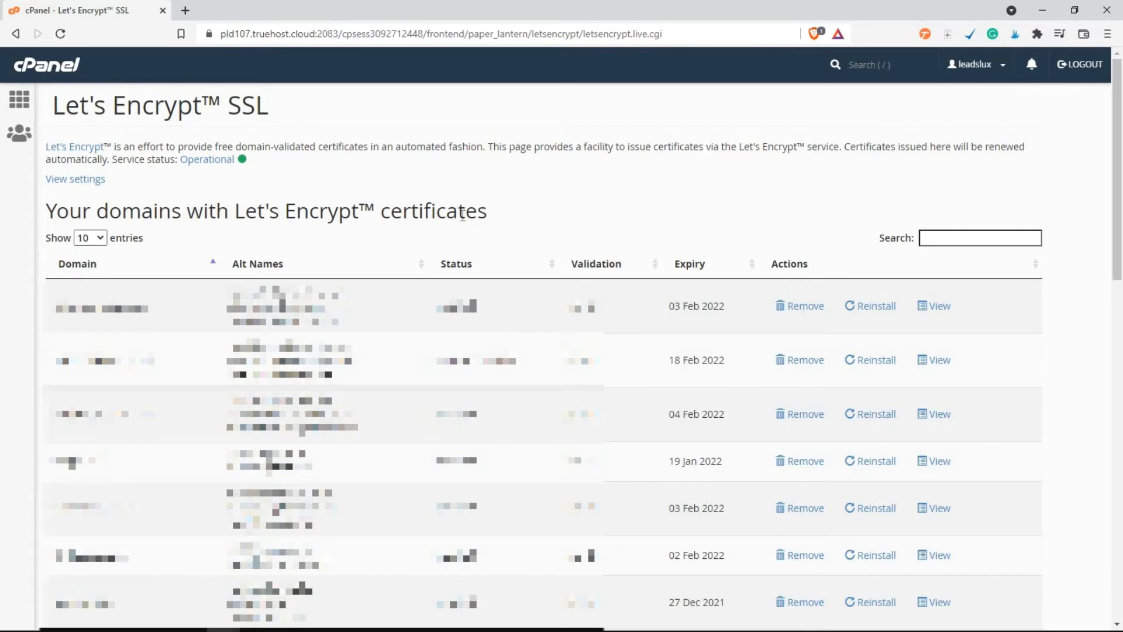
pyautogui.moveTo(509, 205)
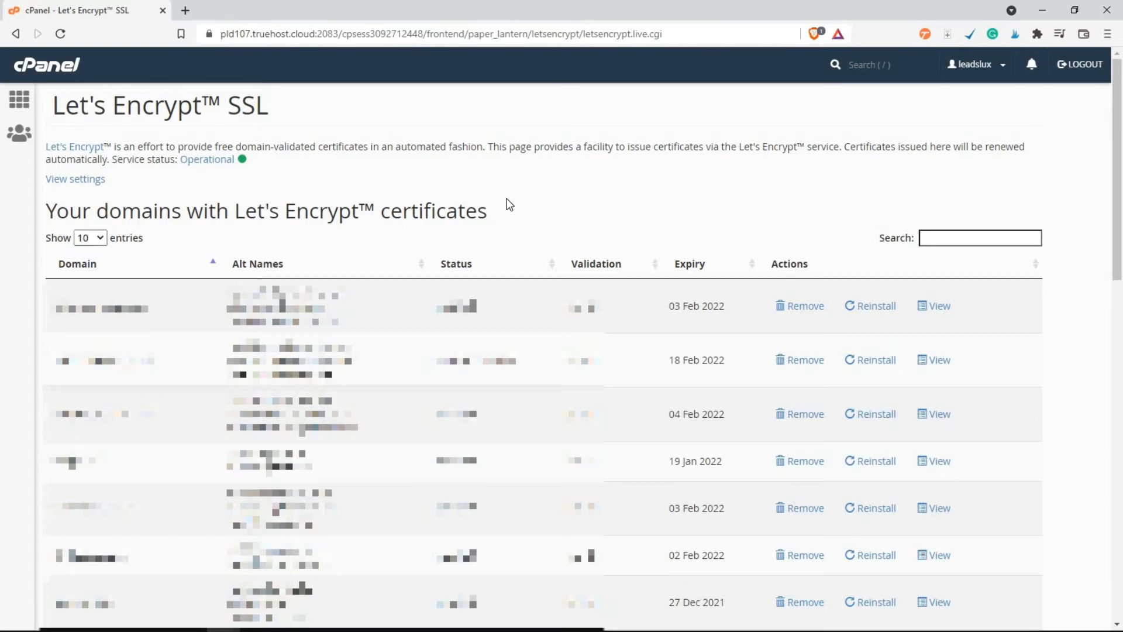
pyautogui.moveTo(501, 206)
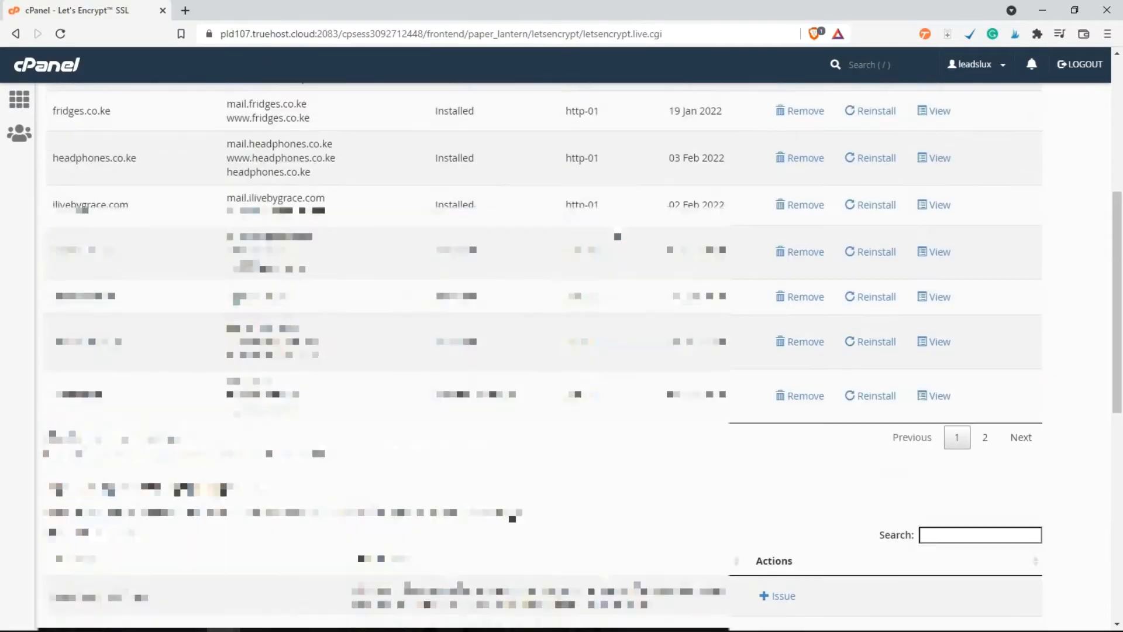
# - Issue a new certificate for the chosen domain, keeping http-01 validation
pyautogui.scroll(3)
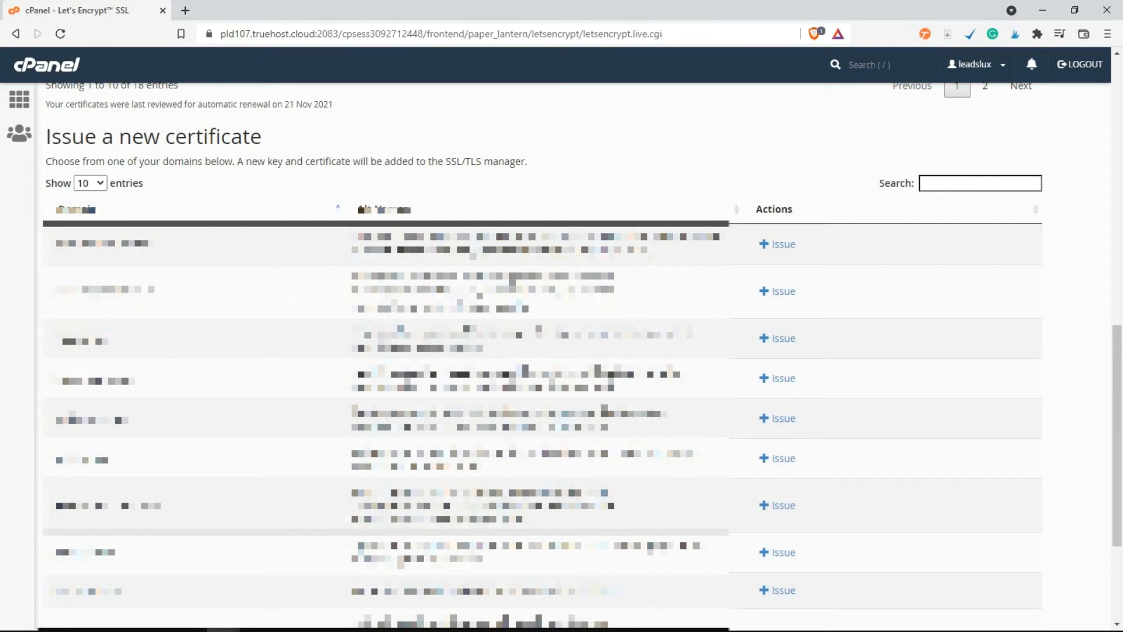
pyautogui.moveTo(43, 140)
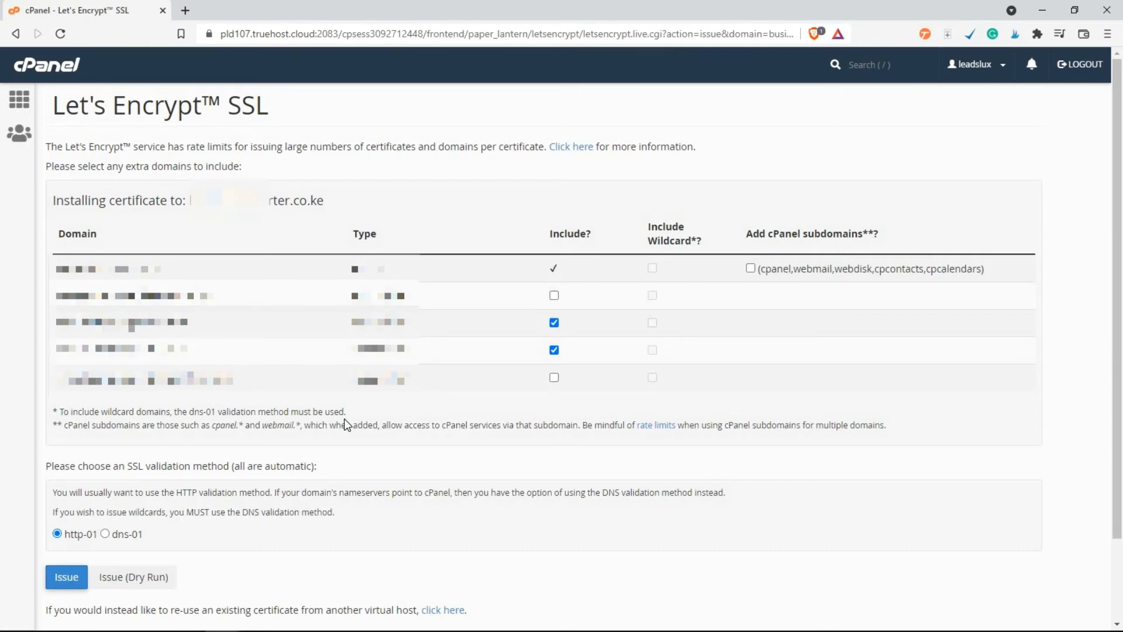
pyautogui.click(66, 577)
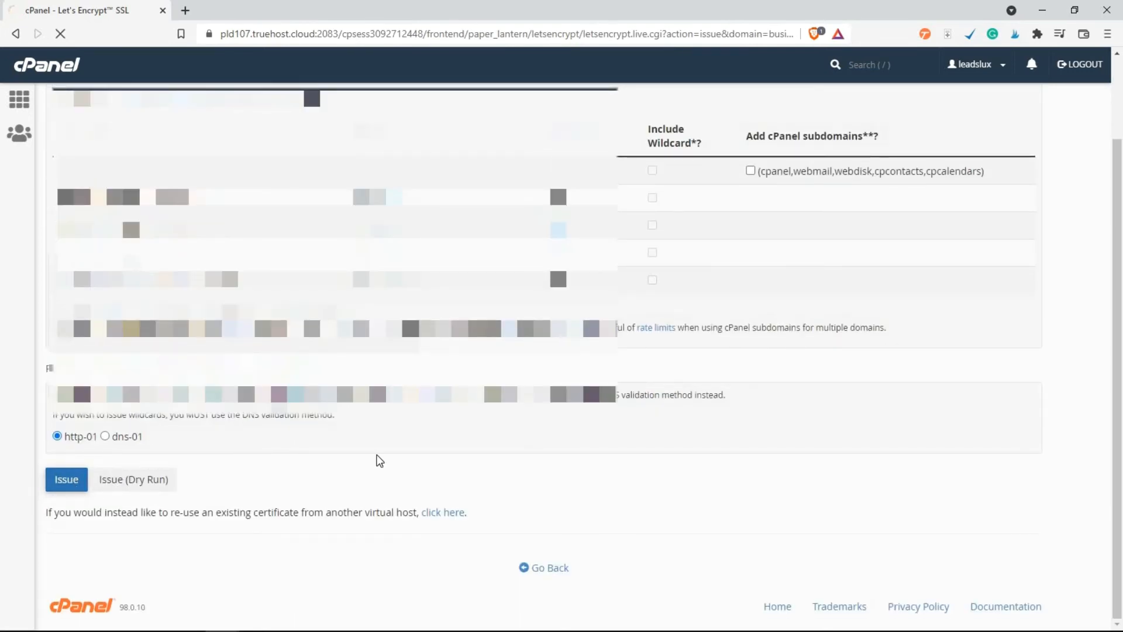
pyautogui.click(66, 480)
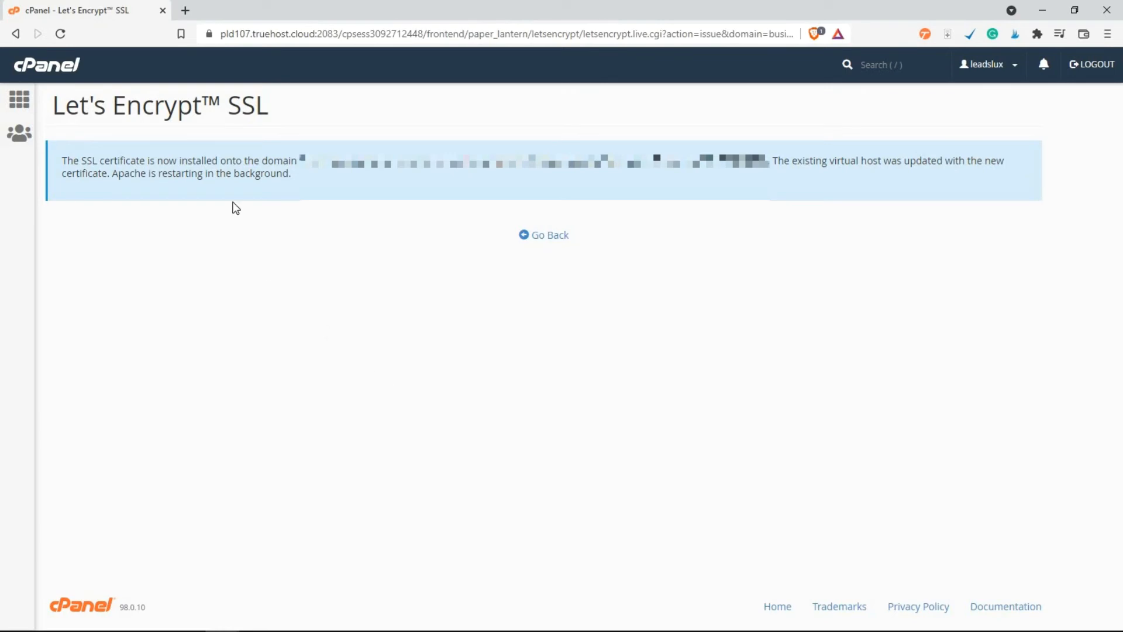
# - Review the virtual host update message and go back to the certificates table showing expiry 21 Feb 2022
pyautogui.moveTo(111, 160); pyautogui.dragTo(243, 160)
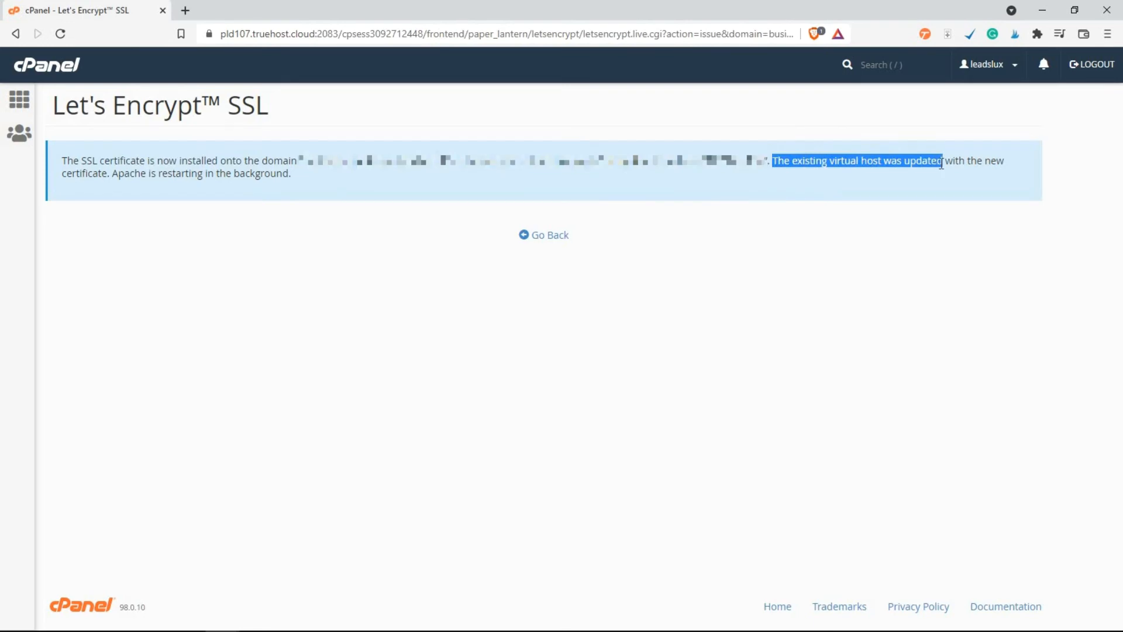
pyautogui.click(901, 176)
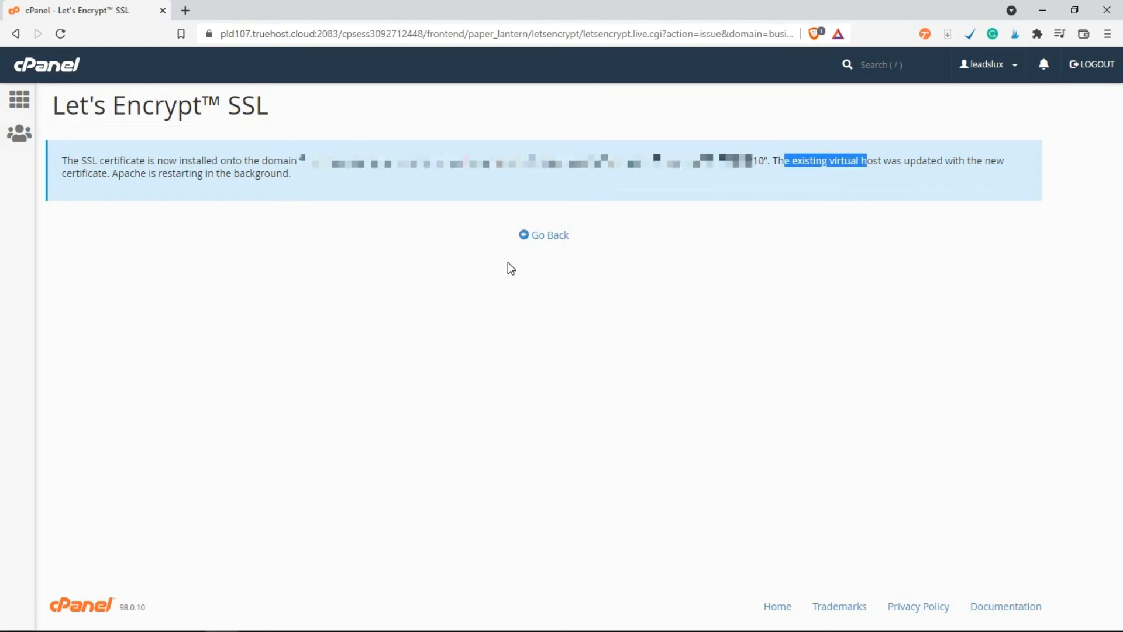
pyautogui.click(544, 235)
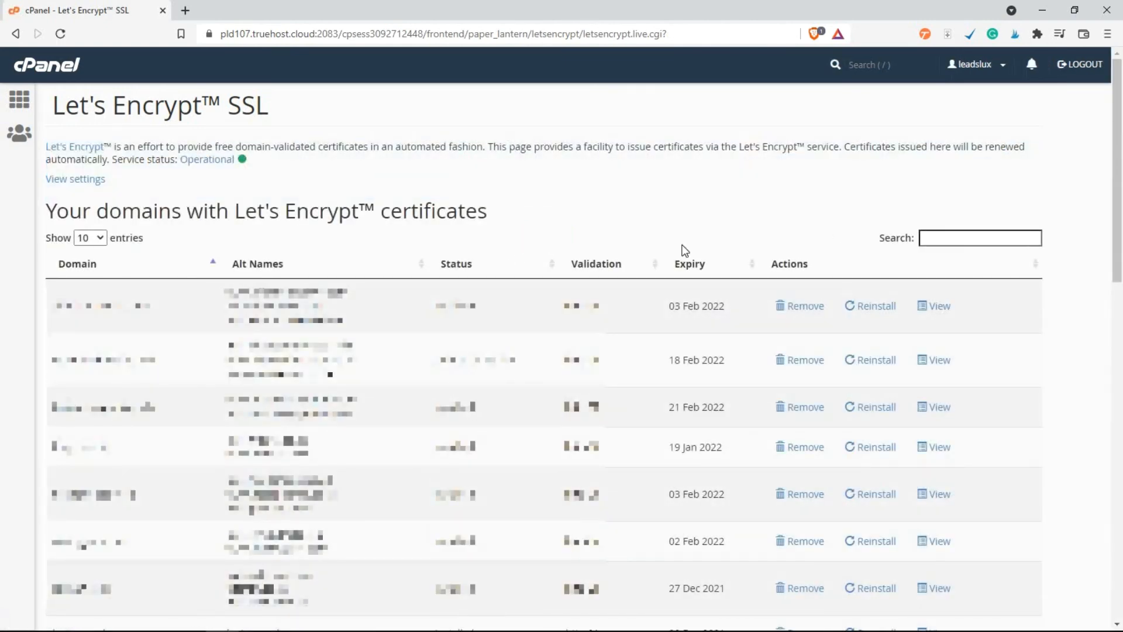